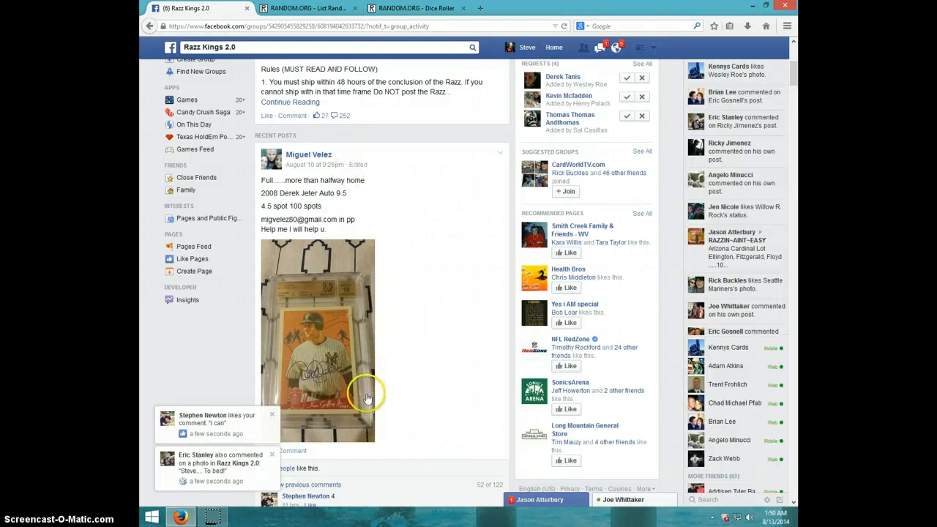
{"action": "mouse_move", "coordinate": [300, 410]}
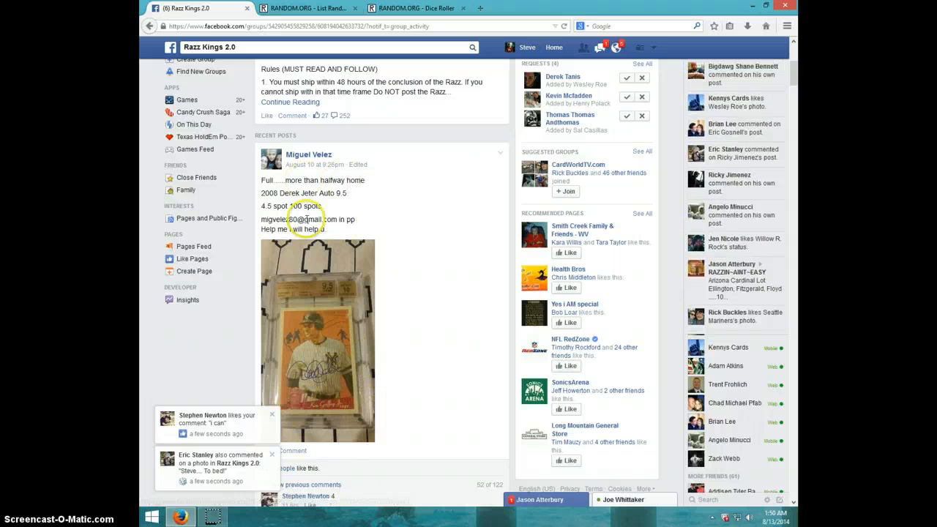
Scroll down through the Razz Kings post's comment thread to the end of the claimed spot names
{"action": "scroll", "scroll_direction": "down", "scroll_amount": 3}
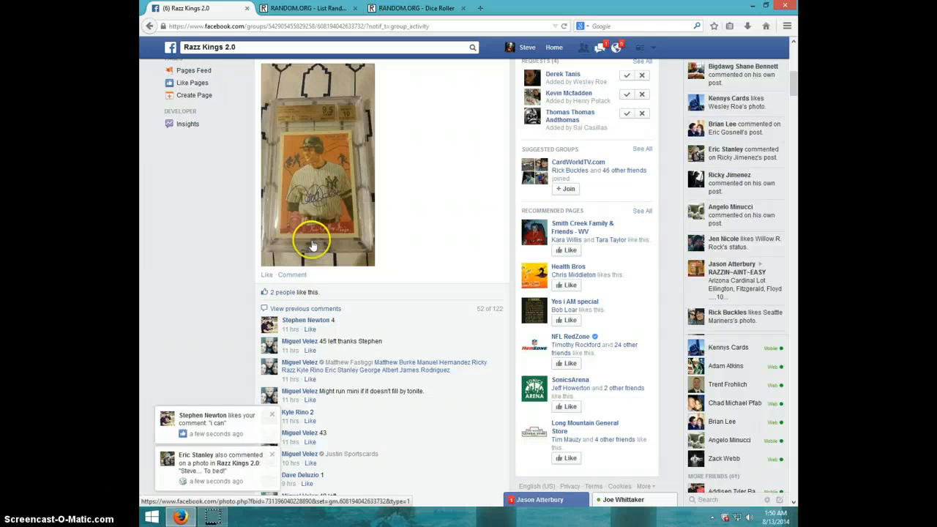
{"action": "scroll", "scroll_direction": "down", "scroll_amount": 3}
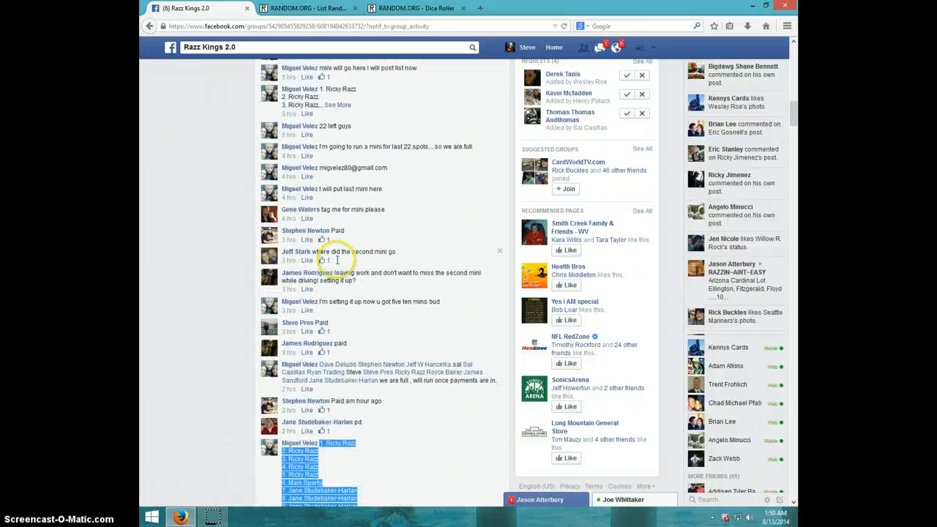
{"action": "scroll", "scroll_direction": "down", "scroll_amount": 3}
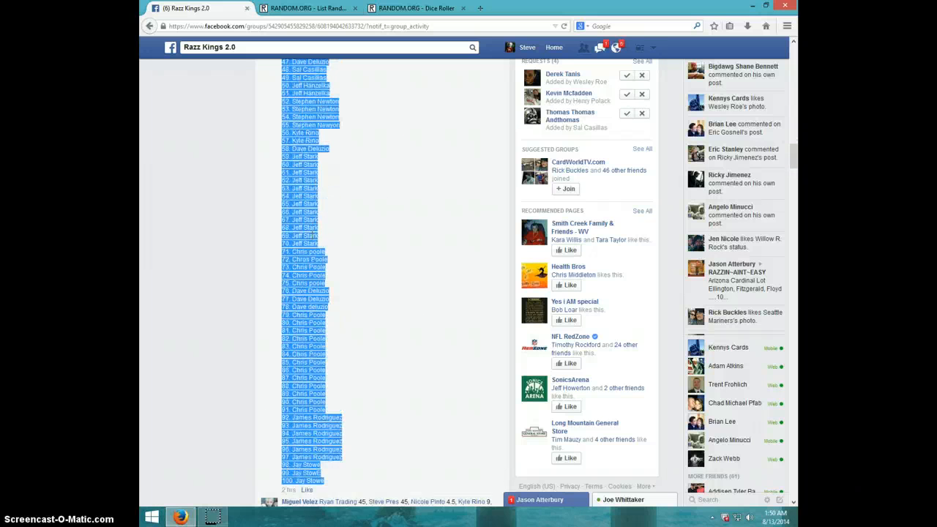
{"action": "scroll", "scroll_direction": "down", "scroll_amount": 3}
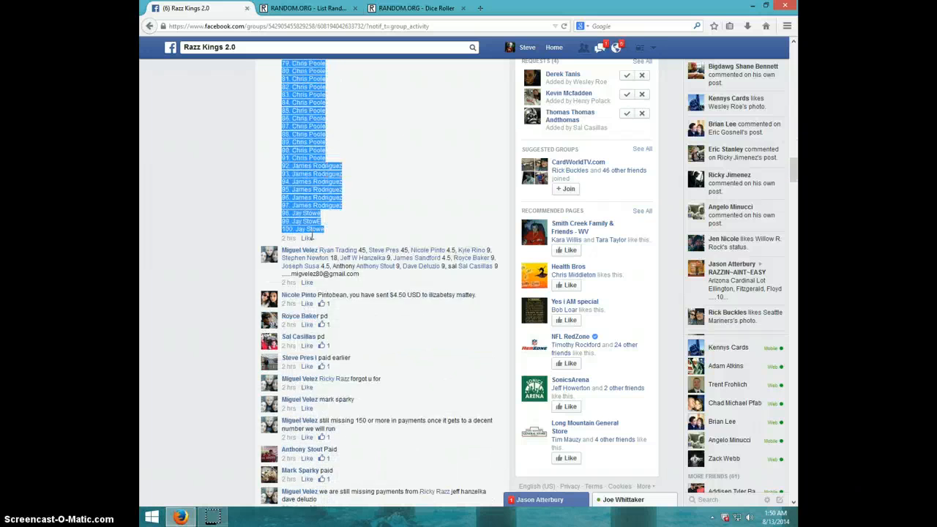
{"action": "scroll", "scroll_direction": "down", "scroll_amount": 3}
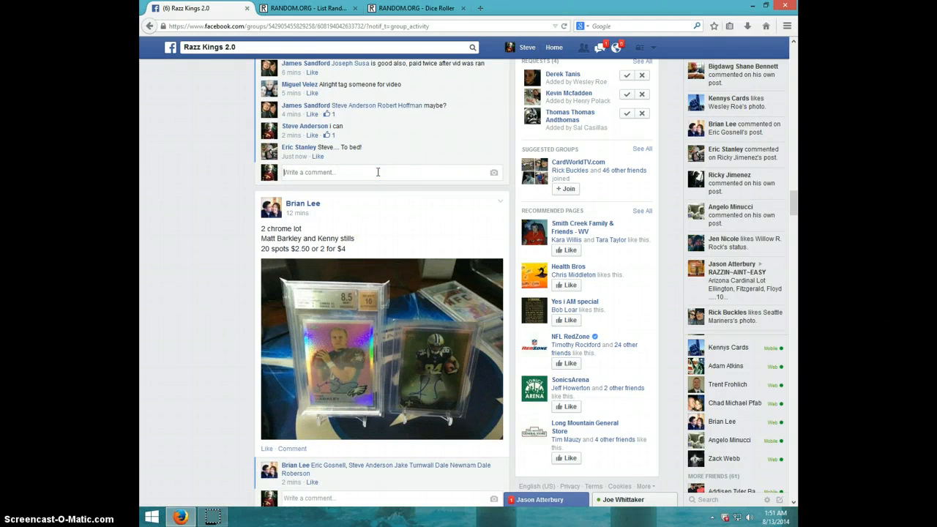
Post a 'LIVE' comment, check the clock, then bring up the List Randomizer with the names entered
{"action": "type", "text": "LIVE"}
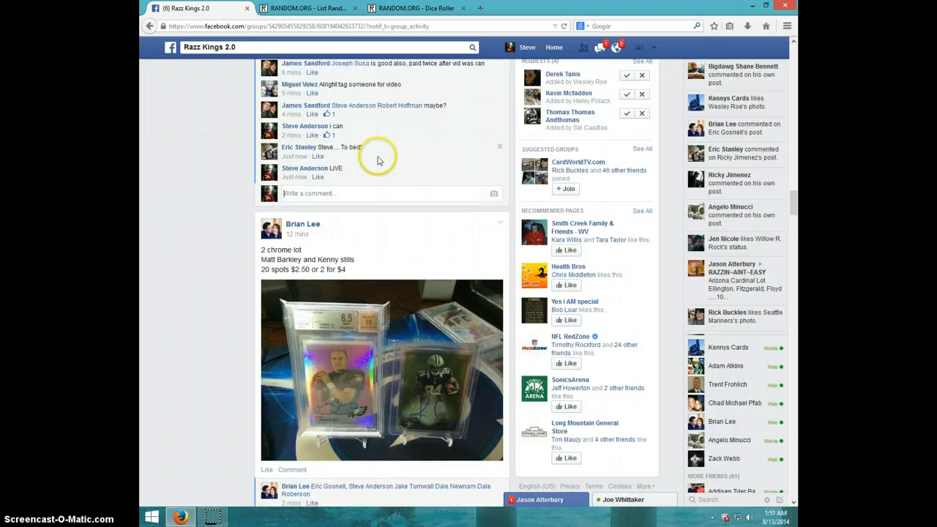
{"action": "left_click", "coordinate": [773, 509]}
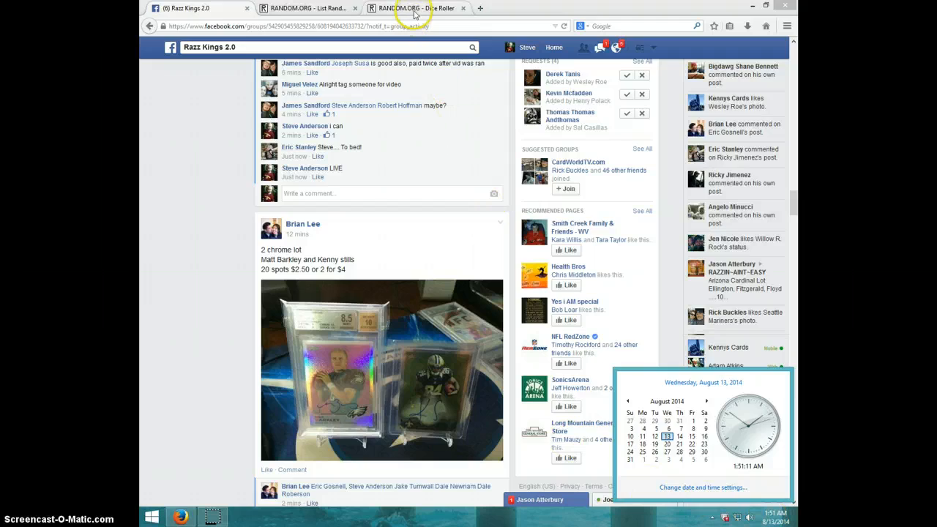
{"action": "left_click", "coordinate": [415, 9]}
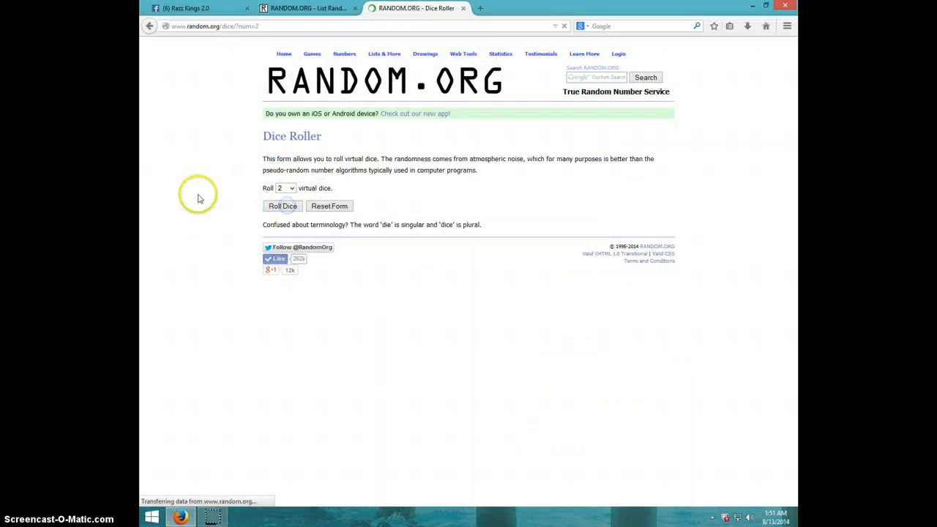
{"action": "left_click", "coordinate": [282, 204]}
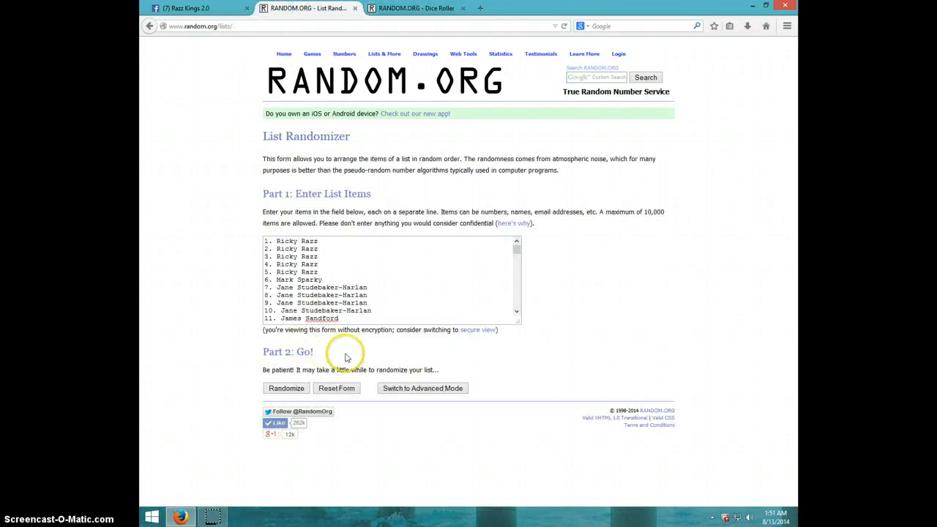
{"action": "scroll", "scroll_direction": "down", "scroll_amount": 3}
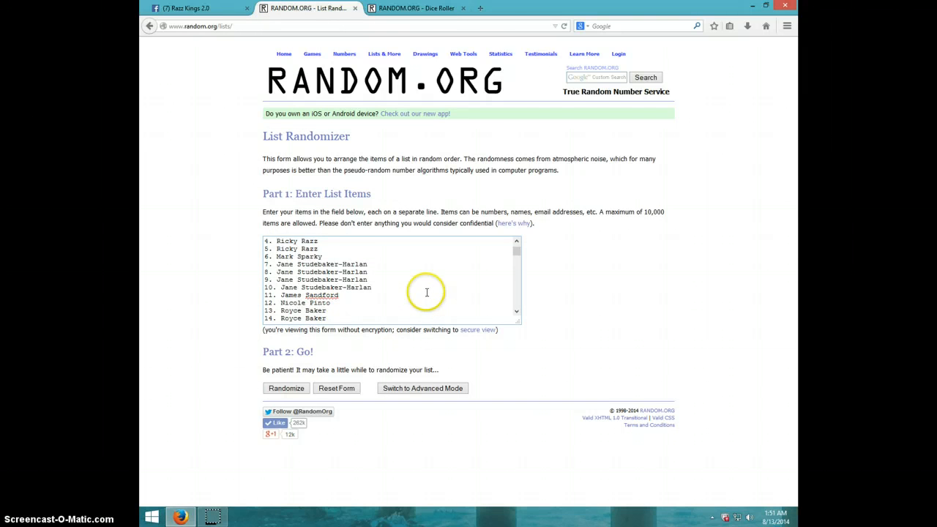
{"action": "scroll", "scroll_direction": "down", "scroll_amount": 3}
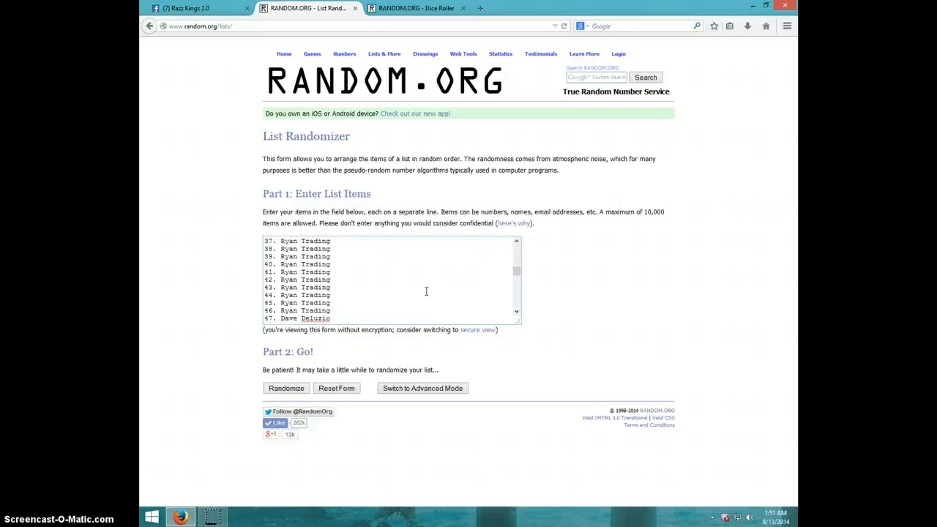
{"action": "scroll", "scroll_direction": "down", "scroll_amount": 3}
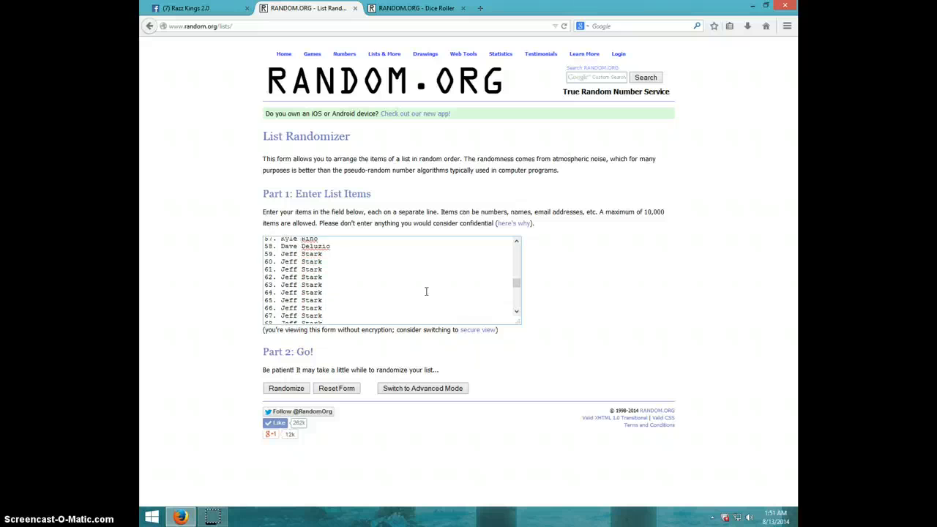
{"action": "scroll", "scroll_direction": "down", "scroll_amount": 3}
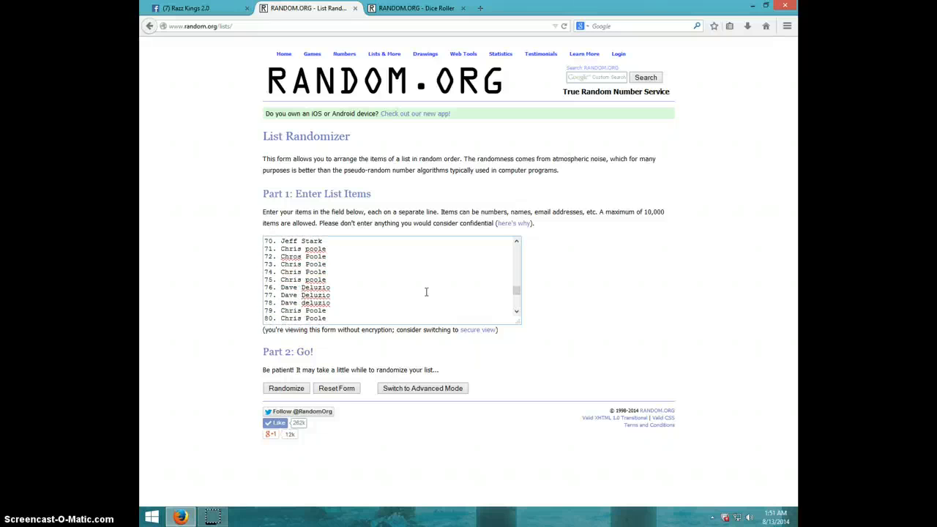
{"action": "scroll", "scroll_direction": "down", "scroll_amount": 3}
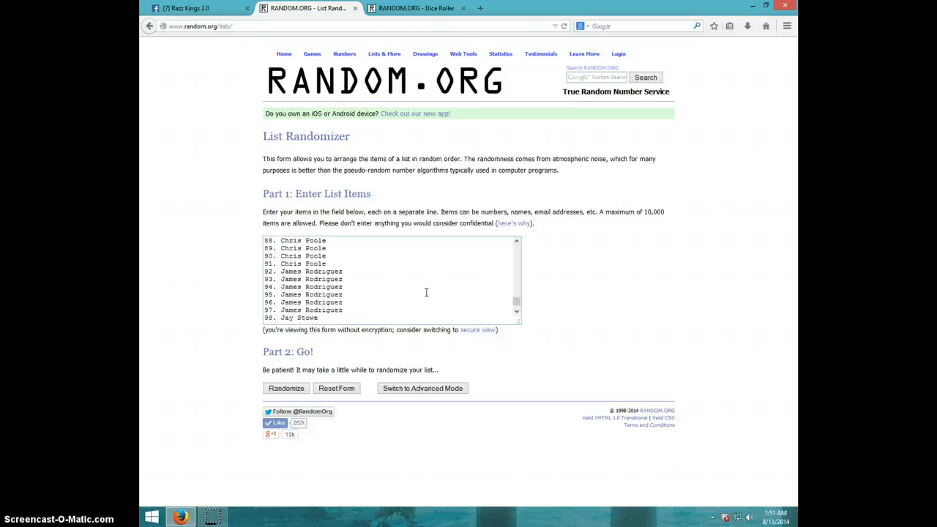
{"action": "scroll", "scroll_direction": "down", "scroll_amount": 3}
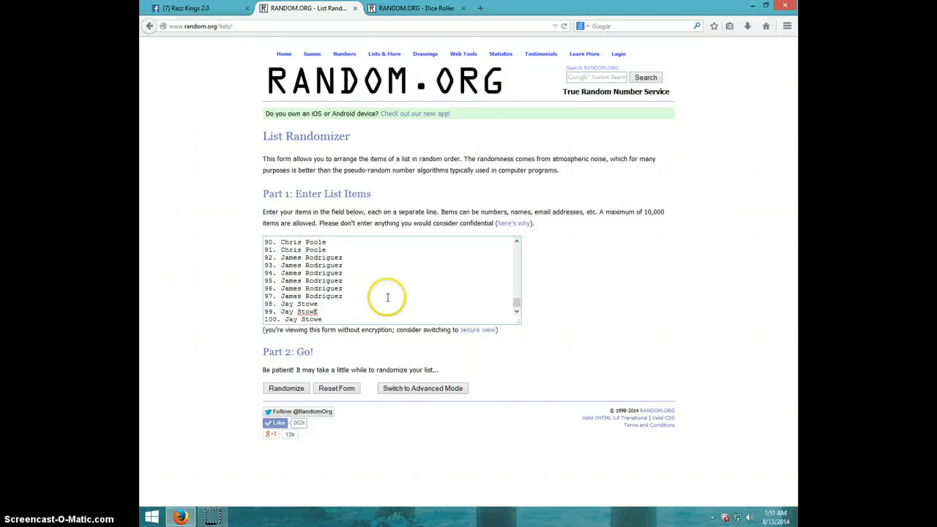
{"action": "left_click", "coordinate": [316, 310]}
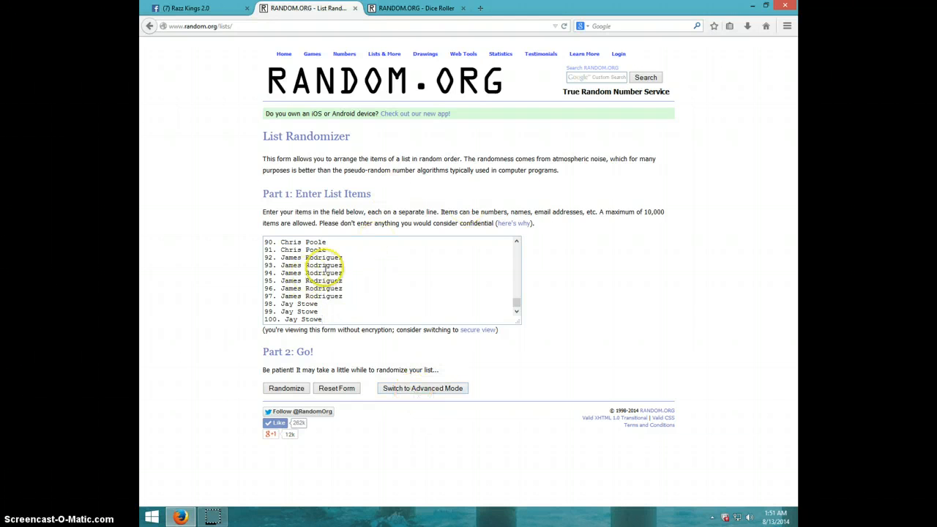
{"action": "left_click", "coordinate": [428, 9]}
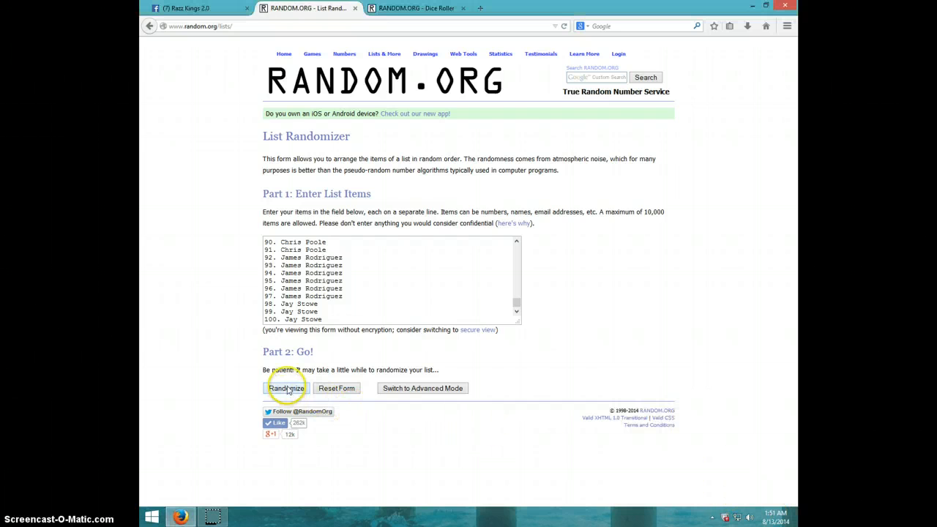
Randomize the 100-name list twice, then bring up the two-dice roll result
{"action": "left_click", "coordinate": [287, 388]}
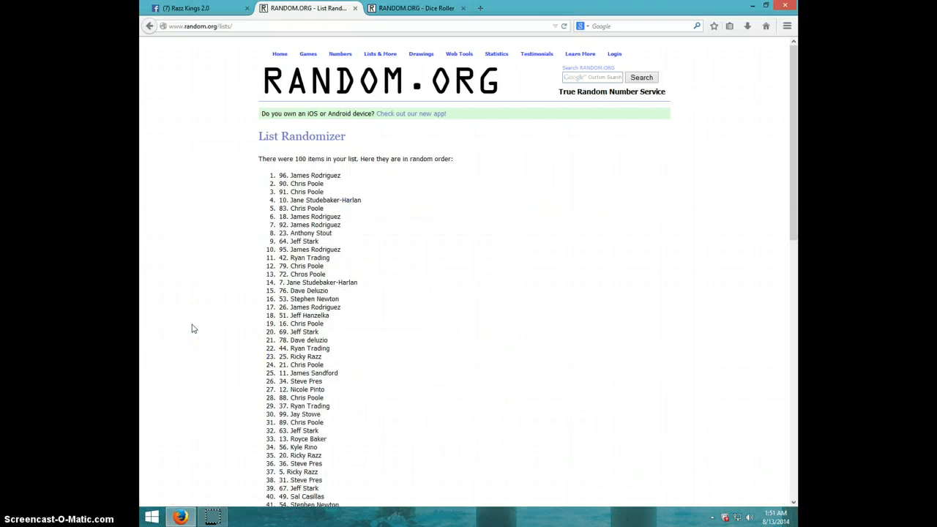
{"action": "scroll", "scroll_direction": "down", "scroll_amount": 3}
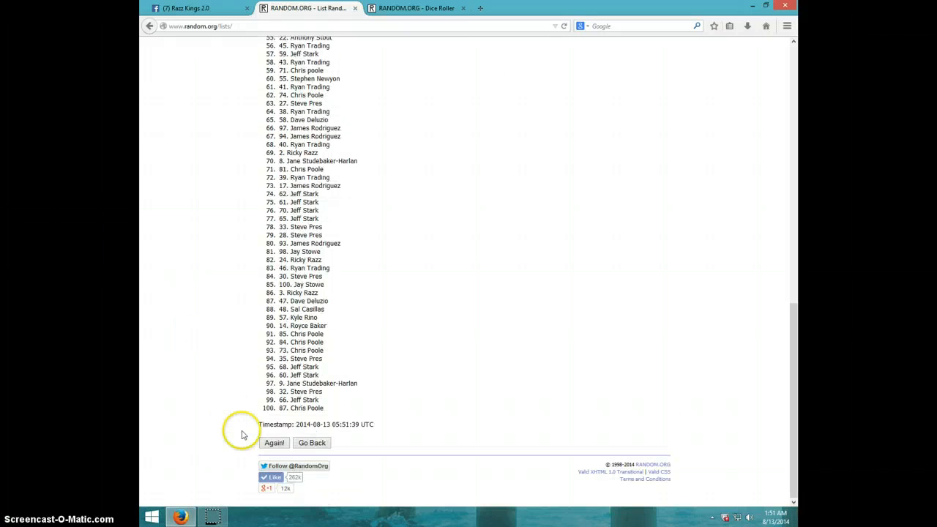
{"action": "left_click", "coordinate": [272, 442]}
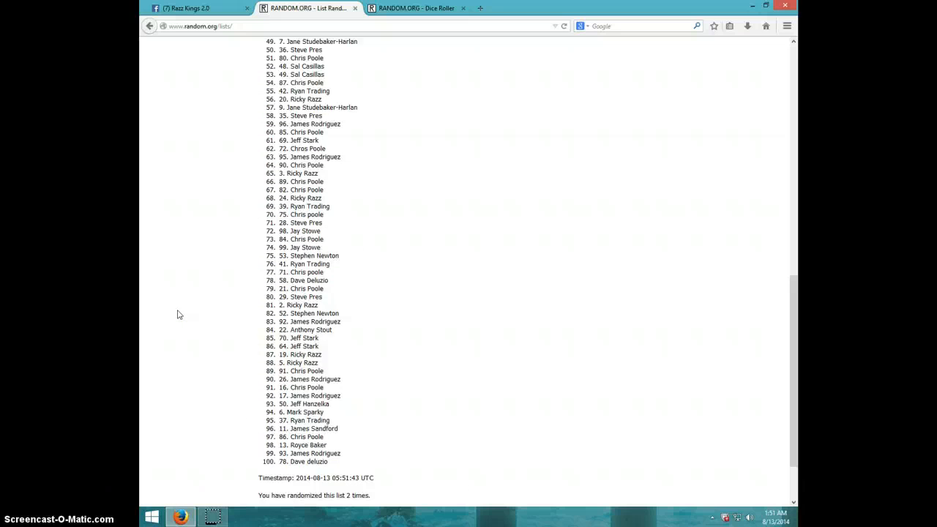
{"action": "scroll", "scroll_direction": "down", "scroll_amount": 3}
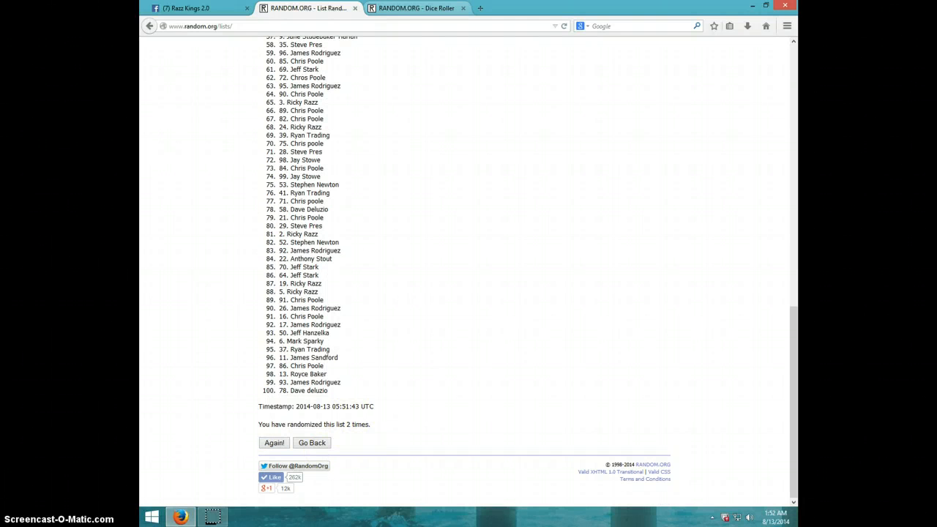
{"action": "left_click", "coordinate": [424, 8]}
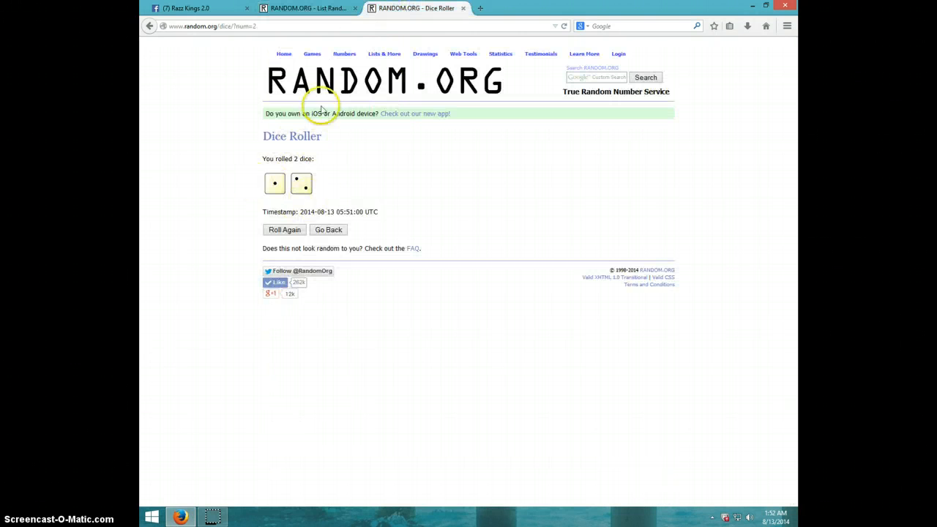
Return to the shuffled list, check the clock, and randomize it a third time
{"action": "left_click", "coordinate": [305, 9]}
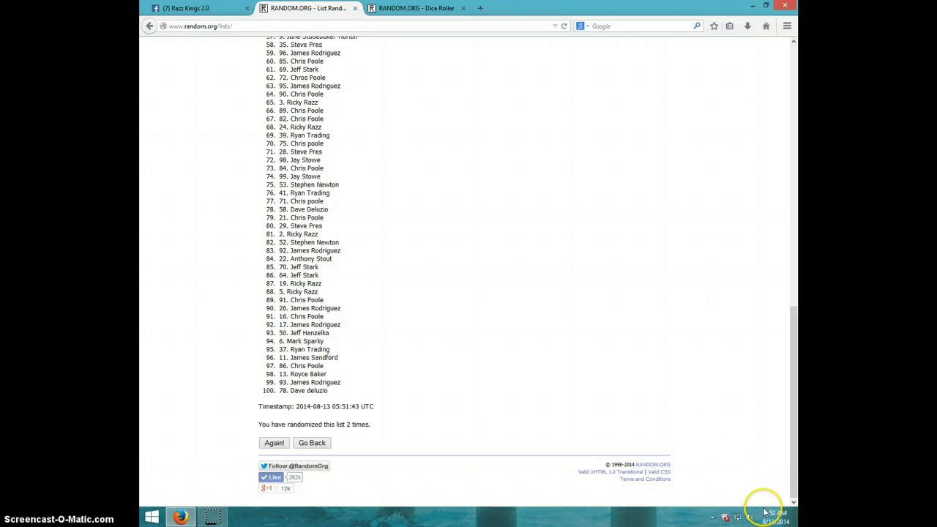
{"action": "left_click", "coordinate": [776, 520]}
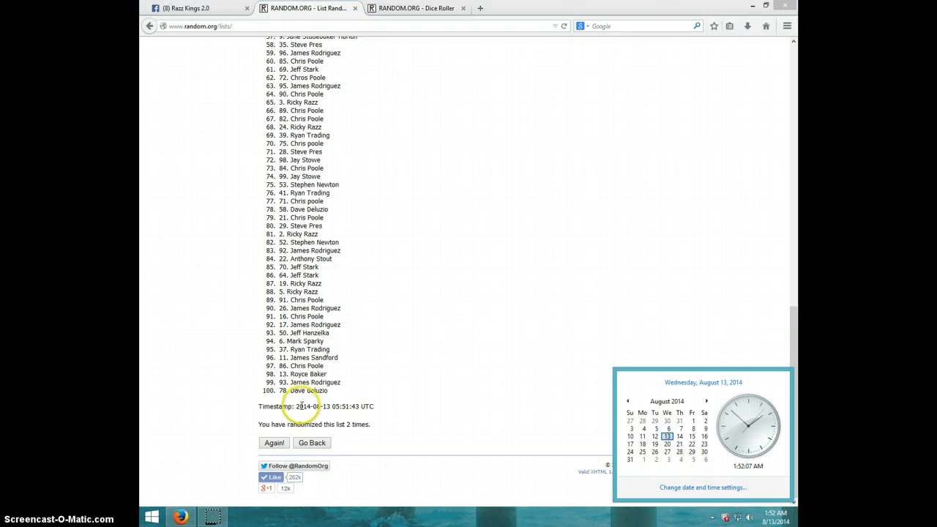
{"action": "left_click", "coordinate": [274, 443]}
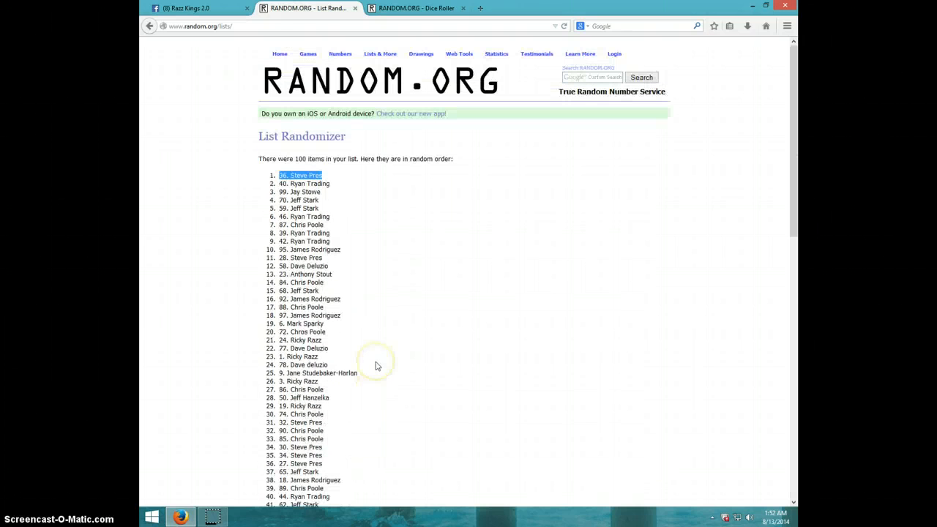
{"action": "mouse_move", "coordinate": [351, 179]}
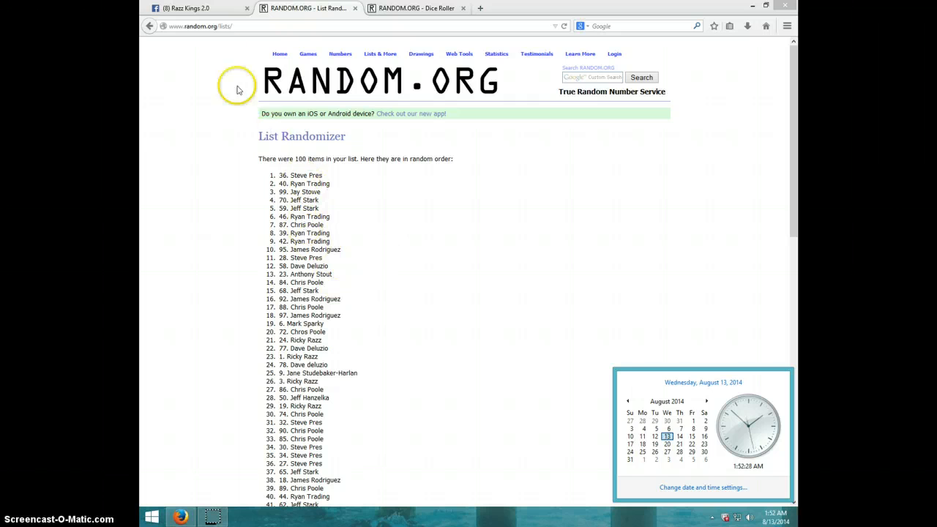
Return to the Facebook razz thread after reviewing the top name
{"action": "left_click", "coordinate": [197, 9]}
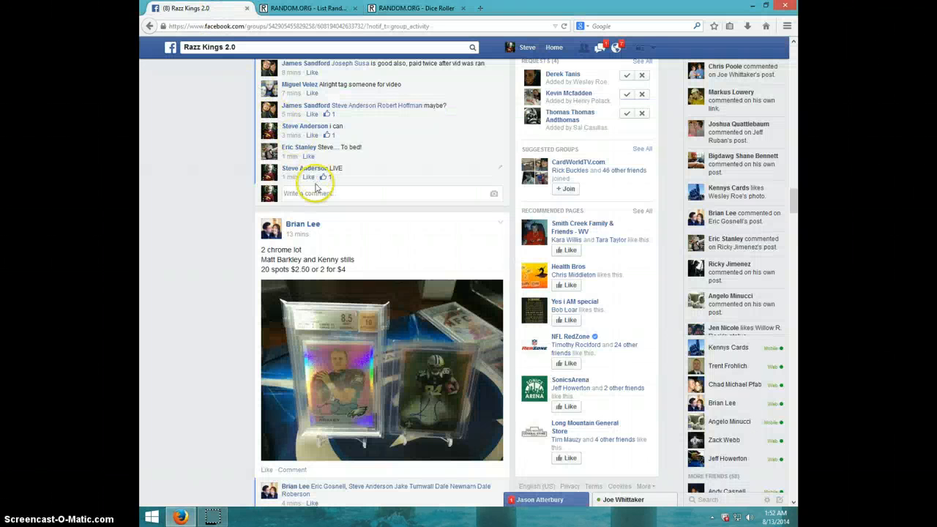
{"action": "scroll", "scroll_direction": "up", "scroll_amount": 3}
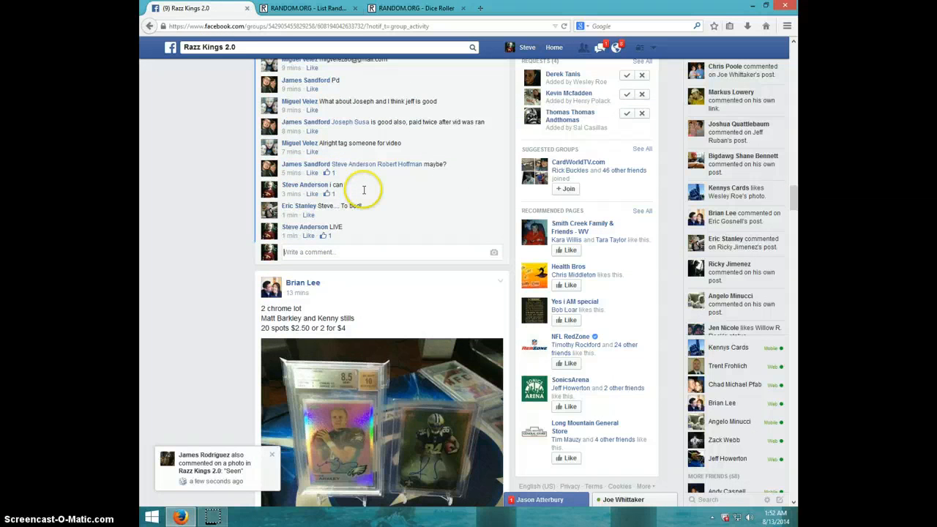
{"action": "scroll", "scroll_direction": "down", "scroll_amount": 3}
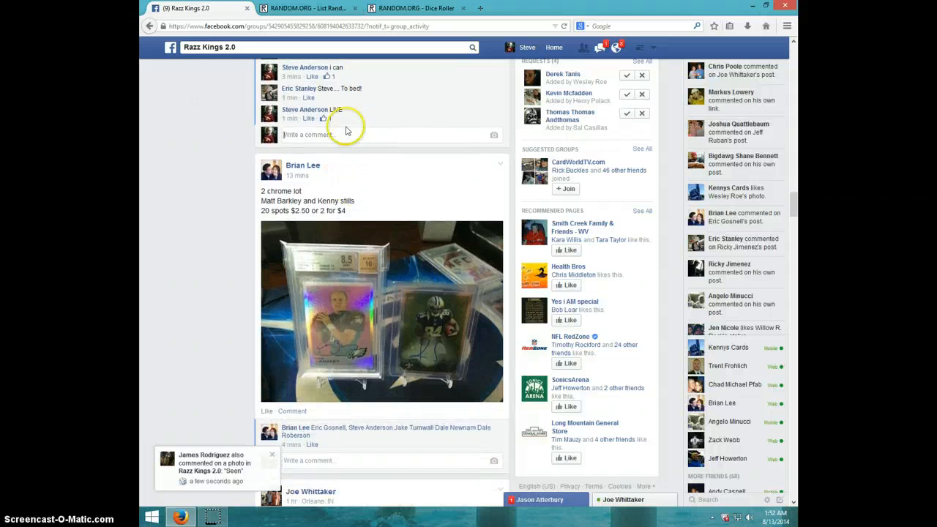
{"action": "type", "text": "D"}
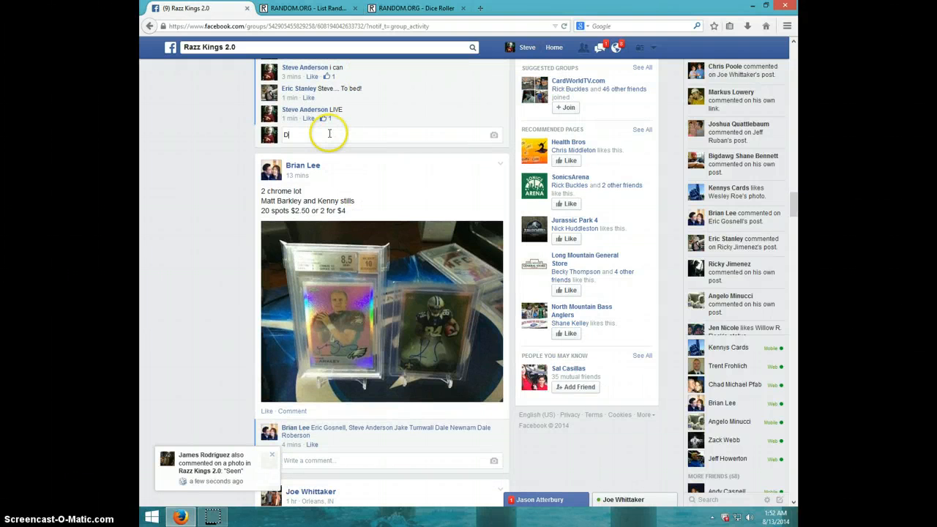